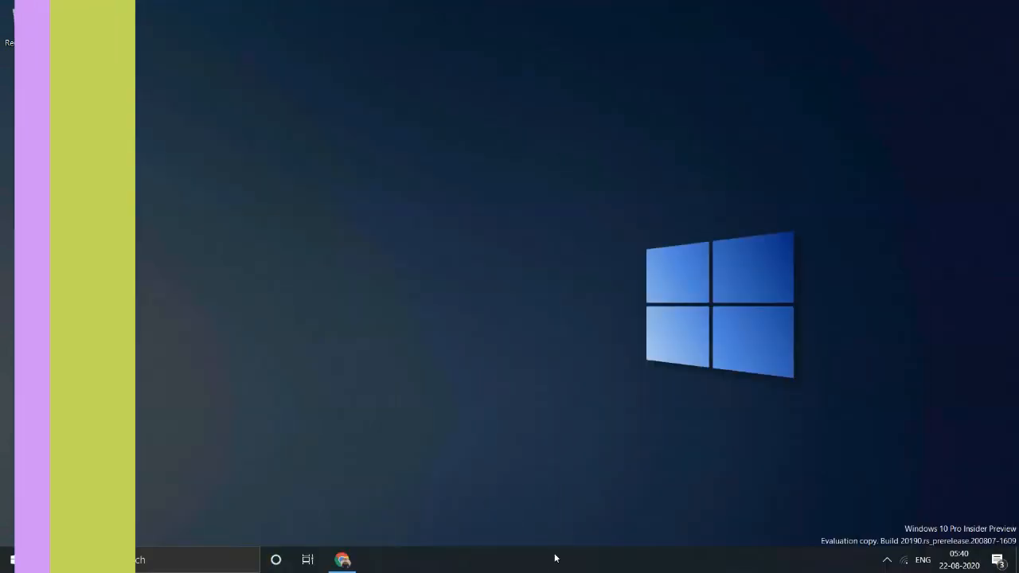
Step: Bring up the WM Originals Facebook page in Chrome from the taskbar
{"action": "left_click", "coordinate": [342, 560]}
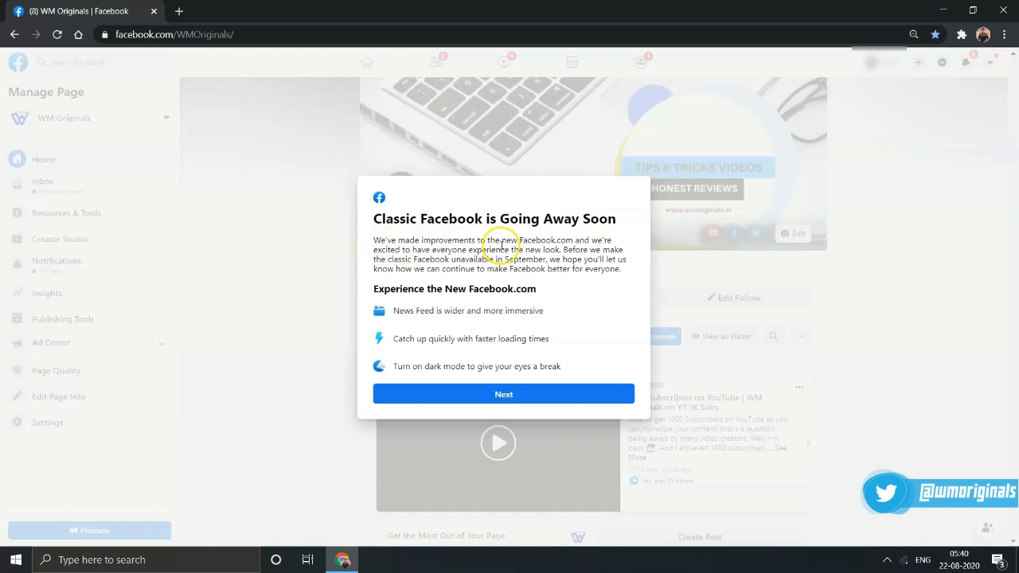
{"action": "mouse_move", "coordinate": [367, 268]}
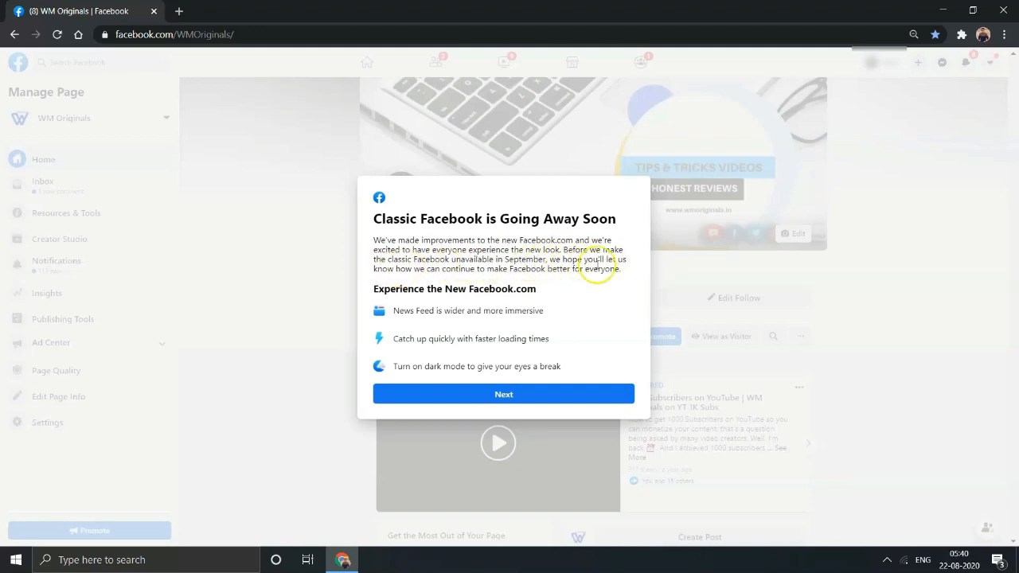
{"action": "mouse_move", "coordinate": [418, 321]}
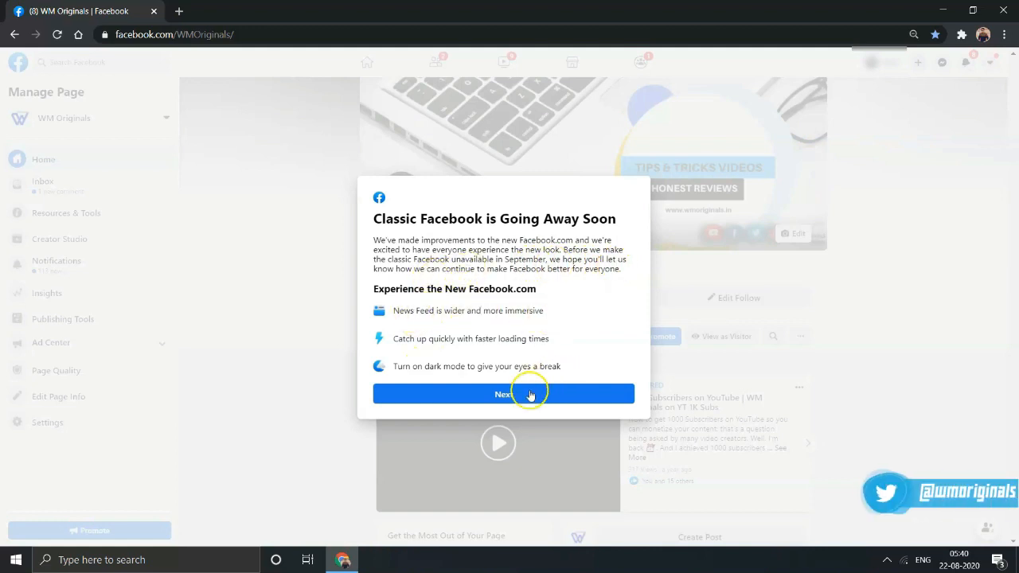
Step: Dismiss the classic-going-away notice and start the new design with the Dark look
{"action": "left_click", "coordinate": [504, 394]}
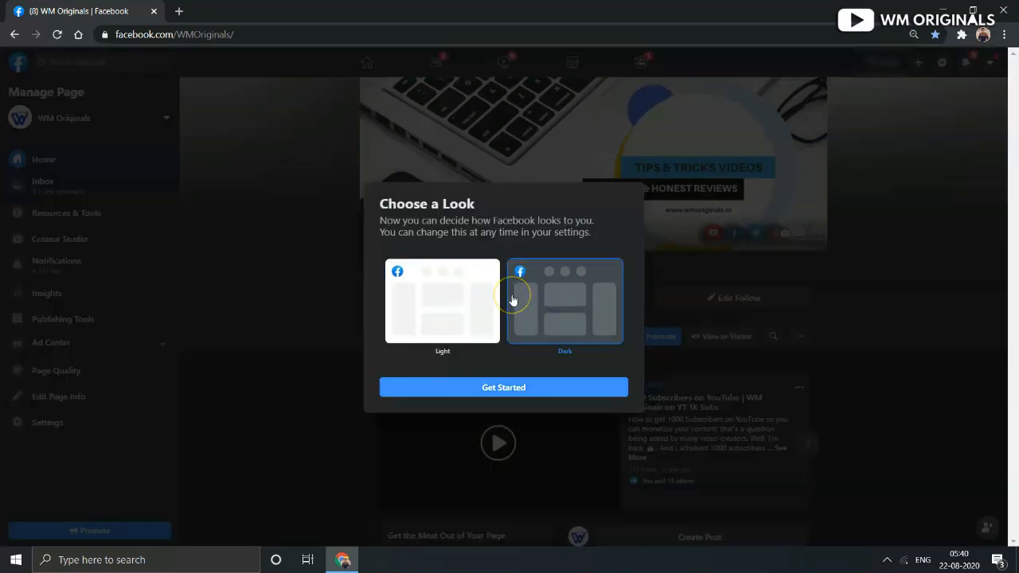
{"action": "left_click", "coordinate": [503, 387]}
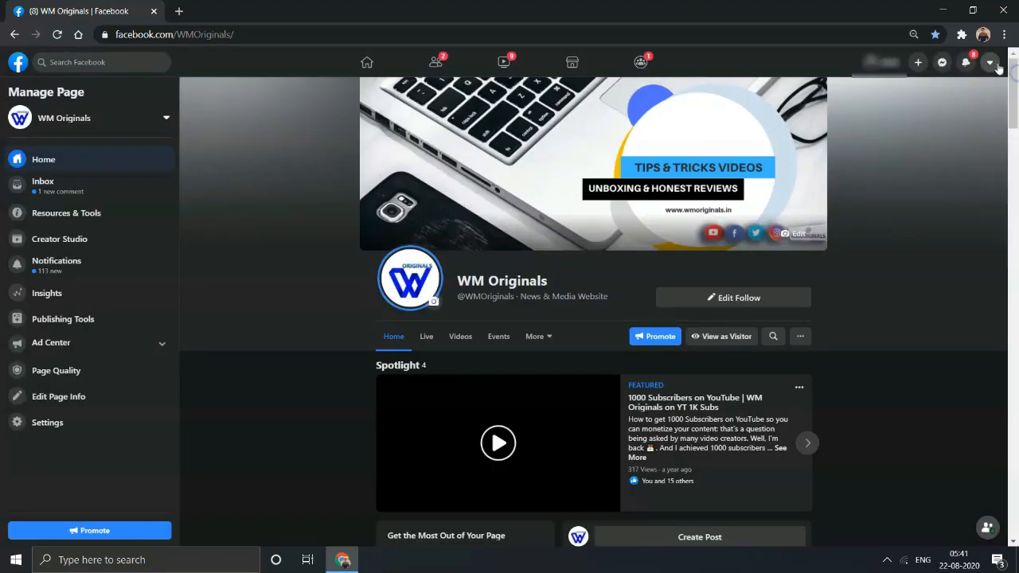
Step: Switch to Classic Facebook from the account menu and finish the feedback form
{"action": "left_click", "coordinate": [990, 62]}
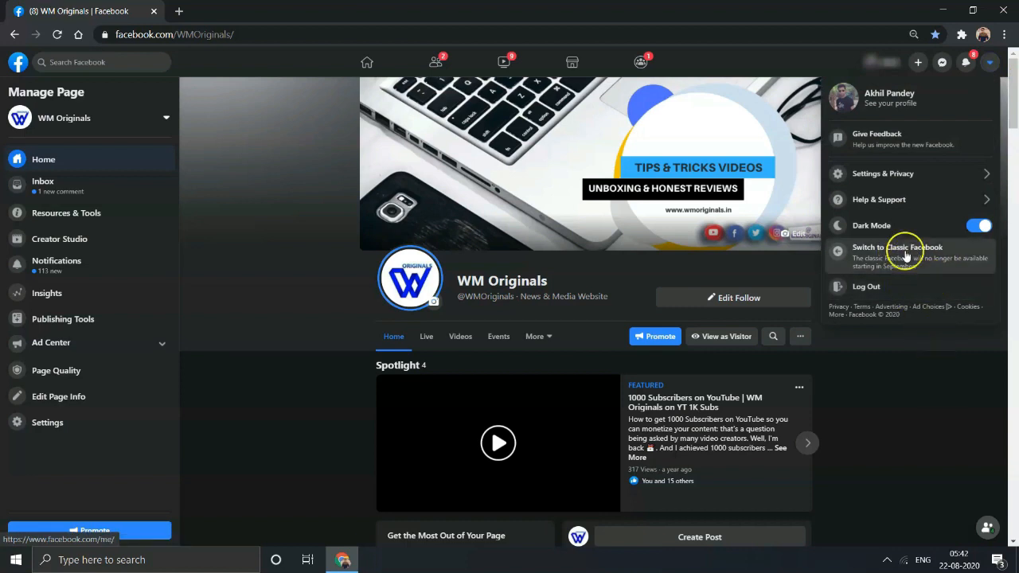
{"action": "left_click", "coordinate": [898, 251]}
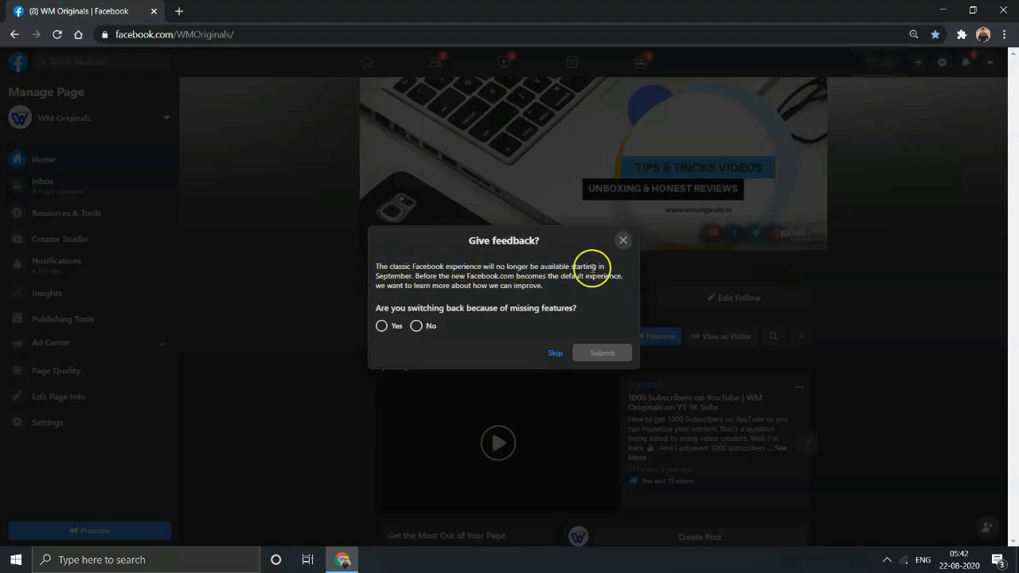
{"action": "mouse_move", "coordinate": [620, 287]}
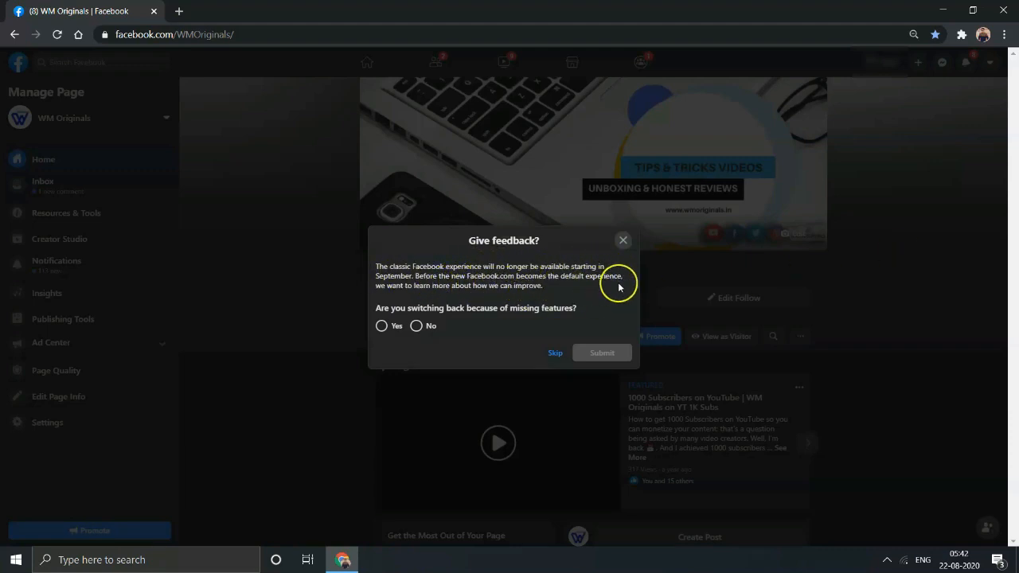
{"action": "mouse_move", "coordinate": [469, 297]}
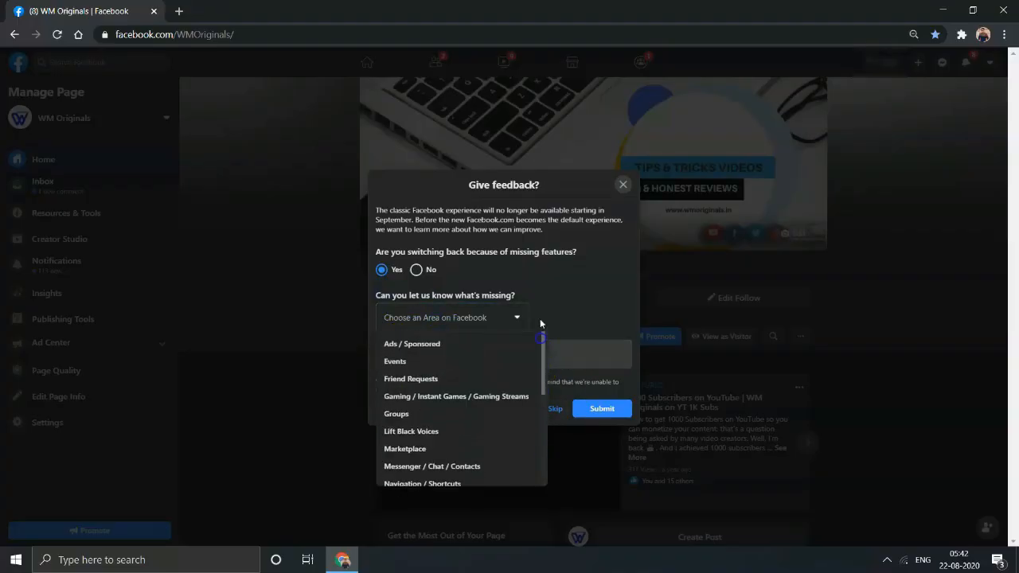
{"action": "left_click", "coordinate": [416, 286]}
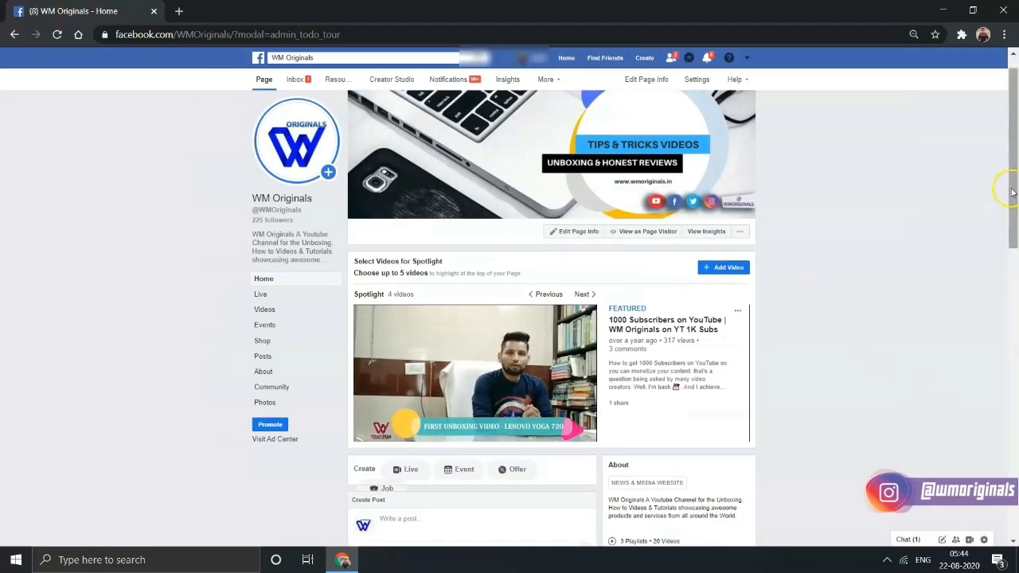
Step: Switch back to the new Facebook design from the classic top-bar dropdown
{"action": "scroll", "scroll_direction": "down", "scroll_amount": 3}
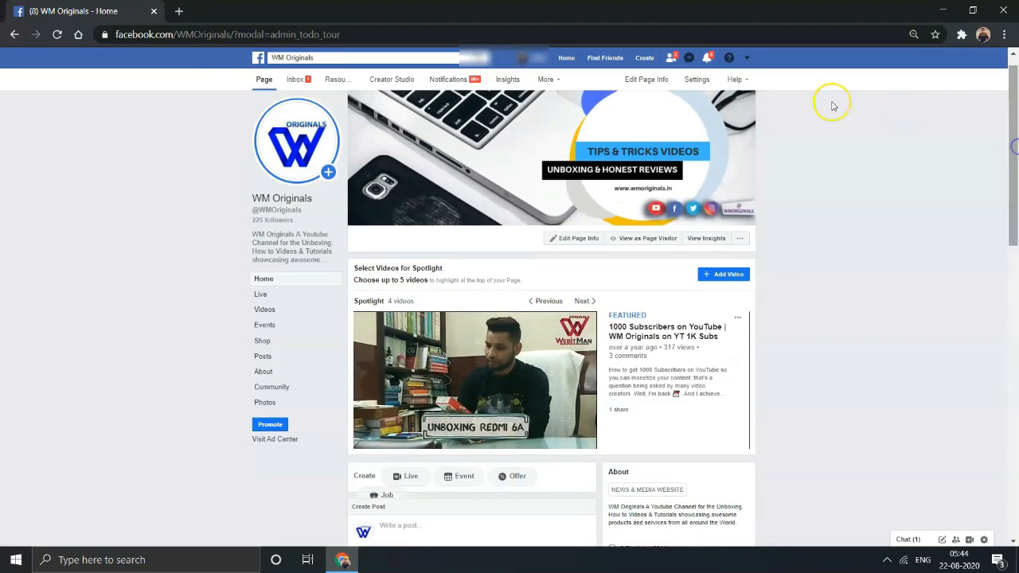
{"action": "left_click", "coordinate": [747, 58]}
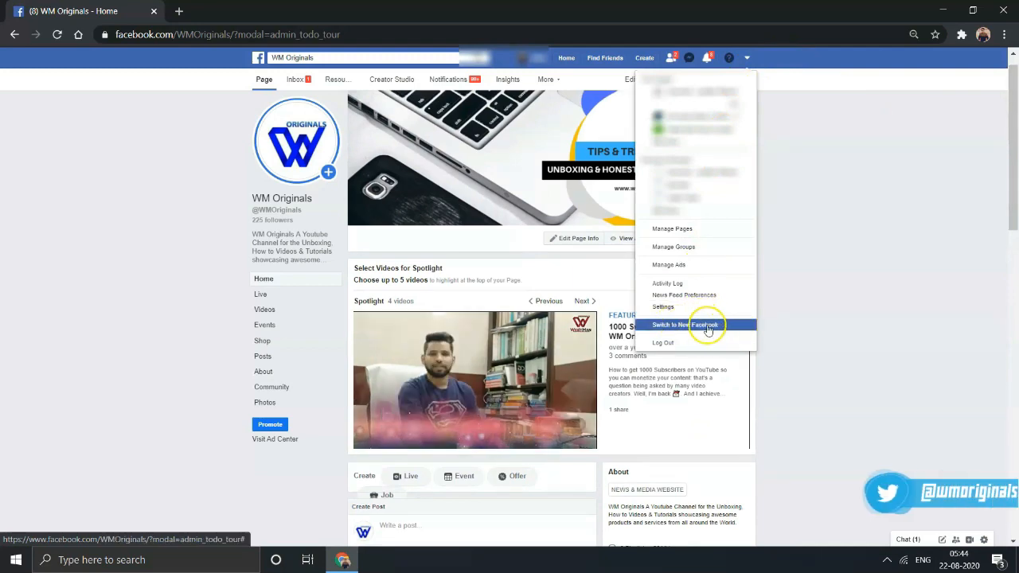
{"action": "left_click", "coordinate": [684, 324]}
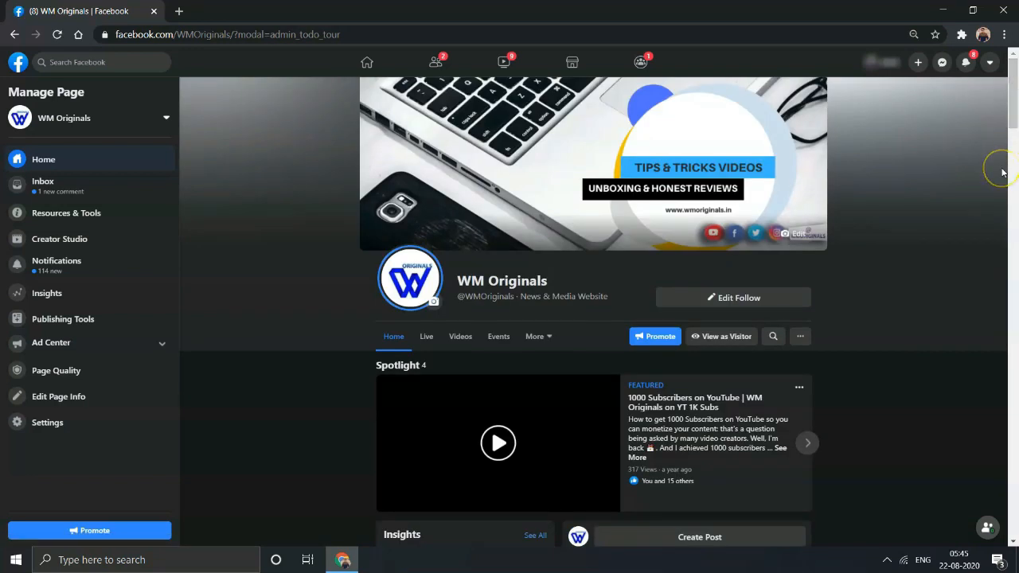
{"action": "mouse_move", "coordinate": [926, 144]}
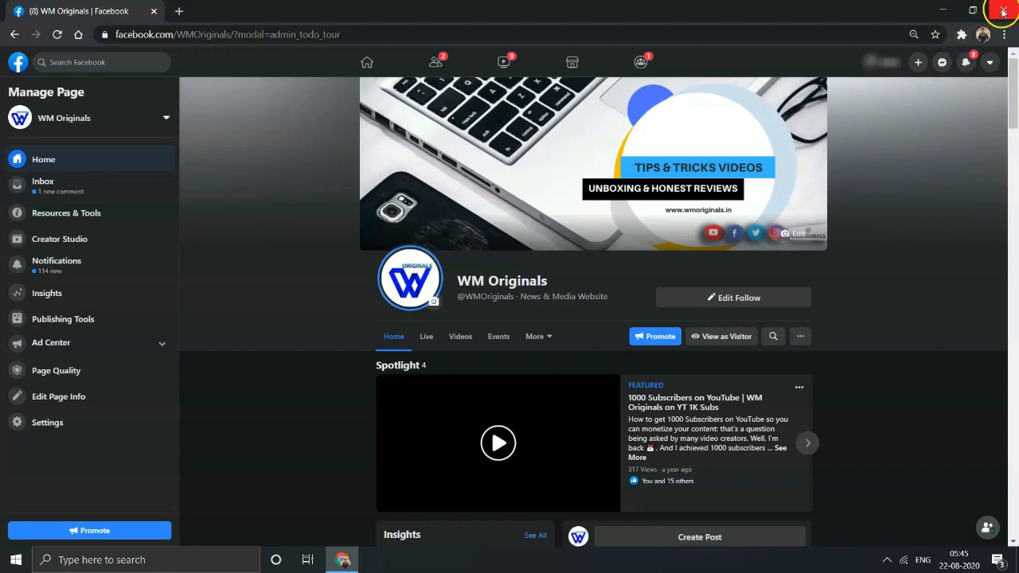
Step: Close the Chrome window, leaving the Windows desktop
{"action": "left_click", "coordinate": [1003, 11]}
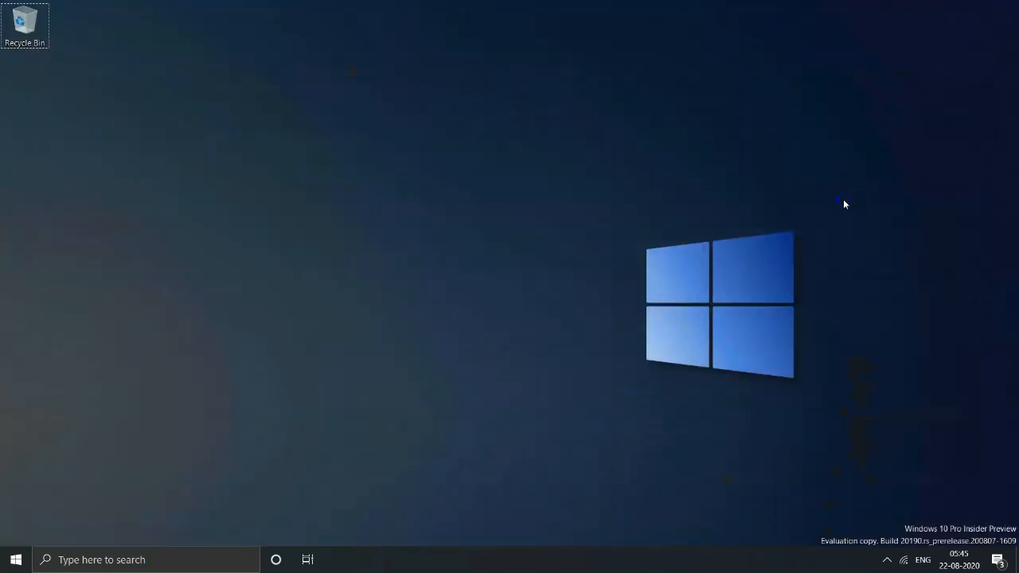